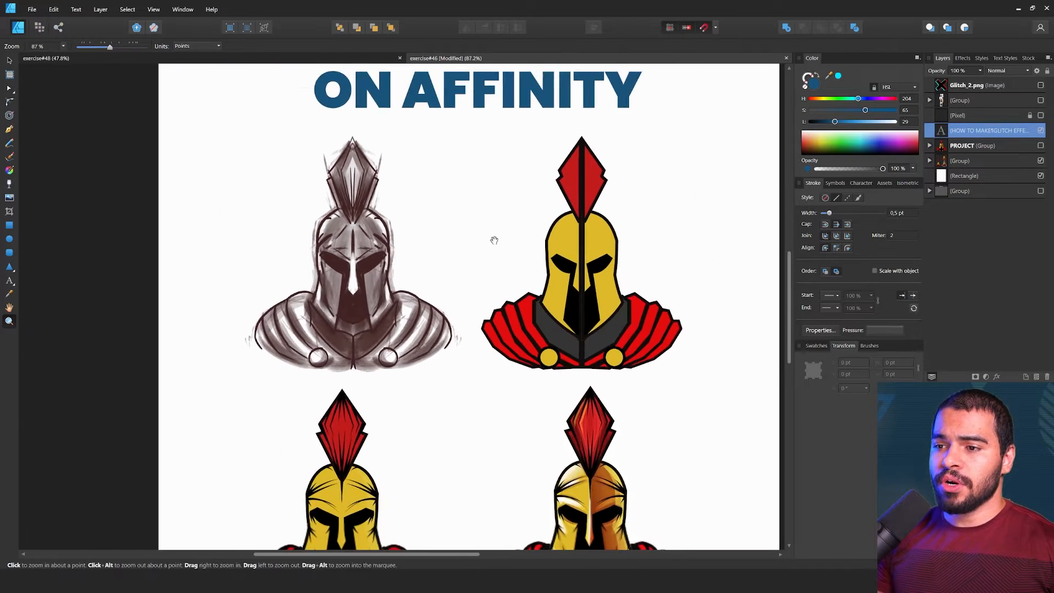
- Adjust a purple bar's height and select all six stacked bars over the helmet together
{"action": "scroll", "scroll_direction": "down", "scroll_amount": 3}
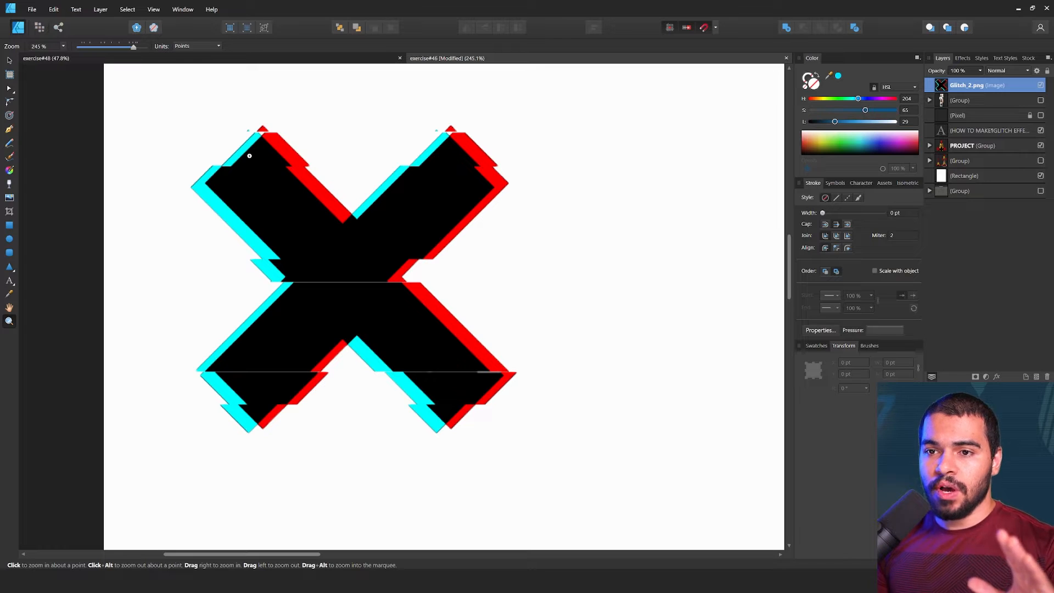
{"action": "mouse_move", "coordinate": [304, 168]}
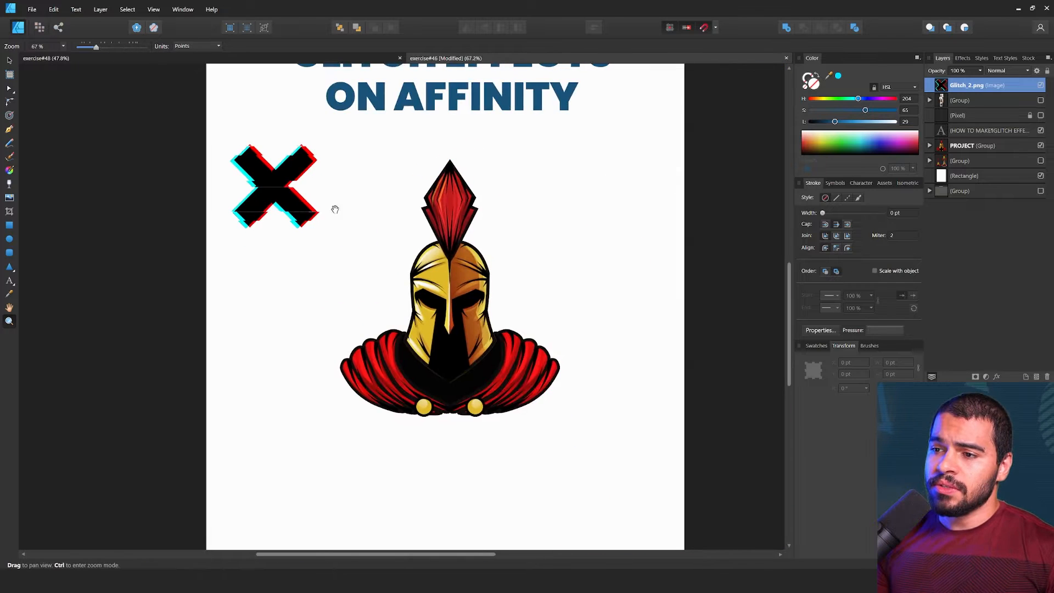
{"action": "scroll", "scroll_direction": "up", "scroll_amount": 3}
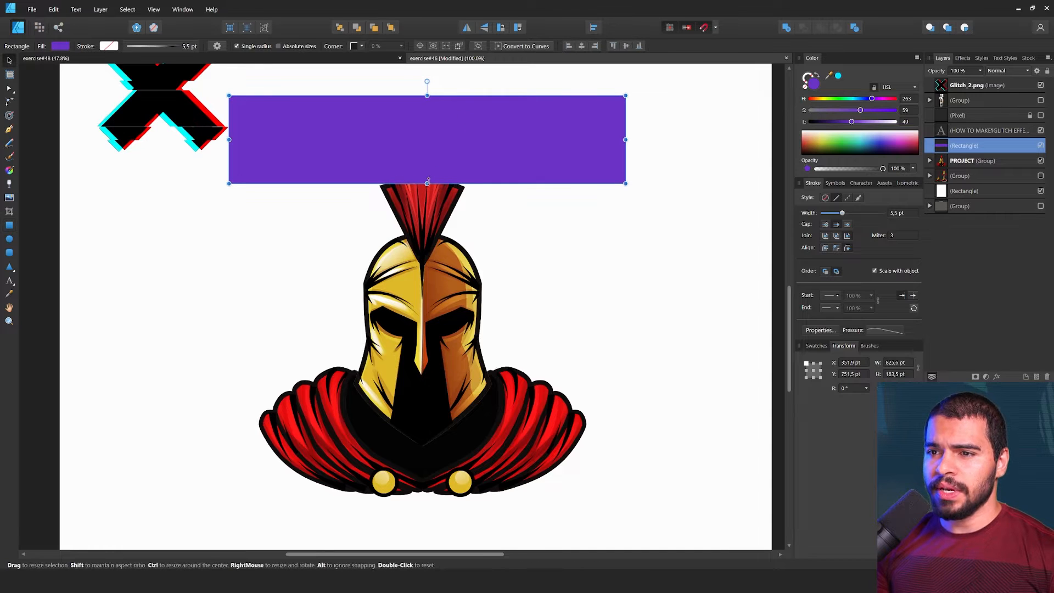
{"action": "left_click_drag", "start_coordinate": [427, 182], "coordinate": [428, 195]}
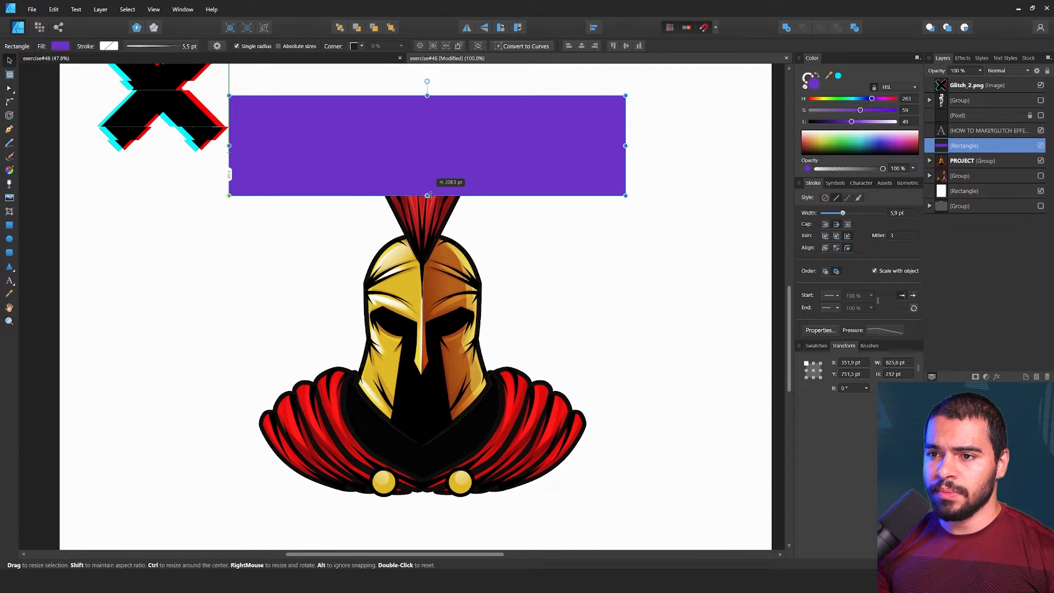
{"action": "left_click_drag", "start_coordinate": [427, 194], "coordinate": [427, 180]}
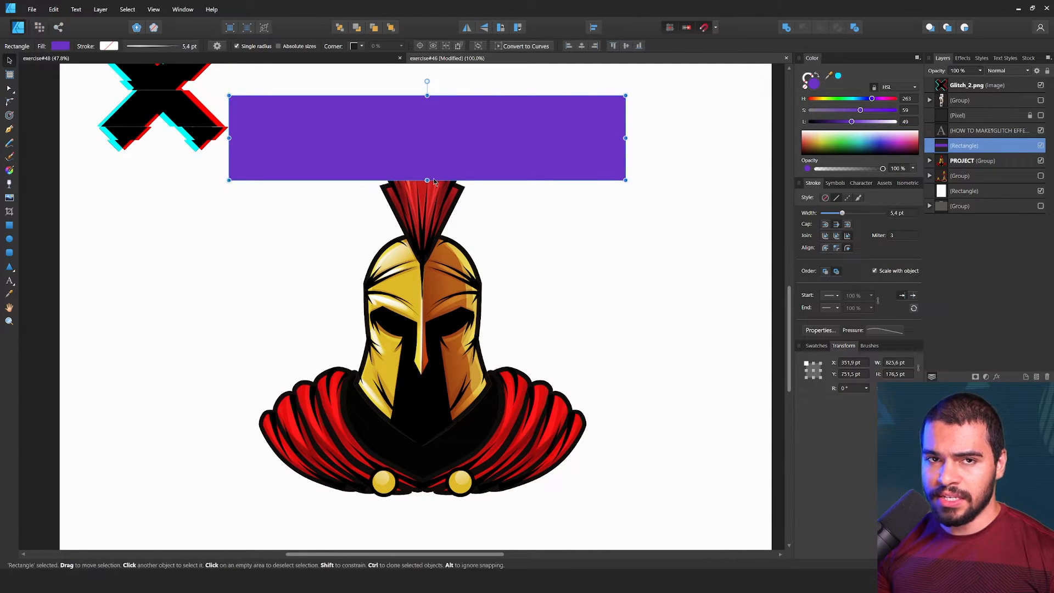
{"action": "mouse_move", "coordinate": [446, 156]}
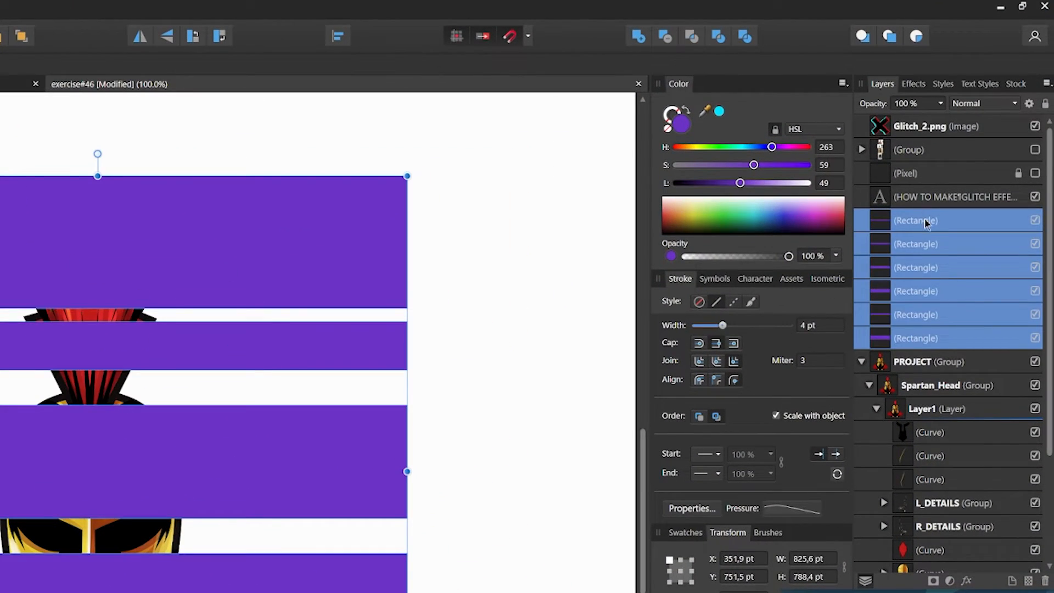
{"action": "left_click", "coordinate": [915, 219]}
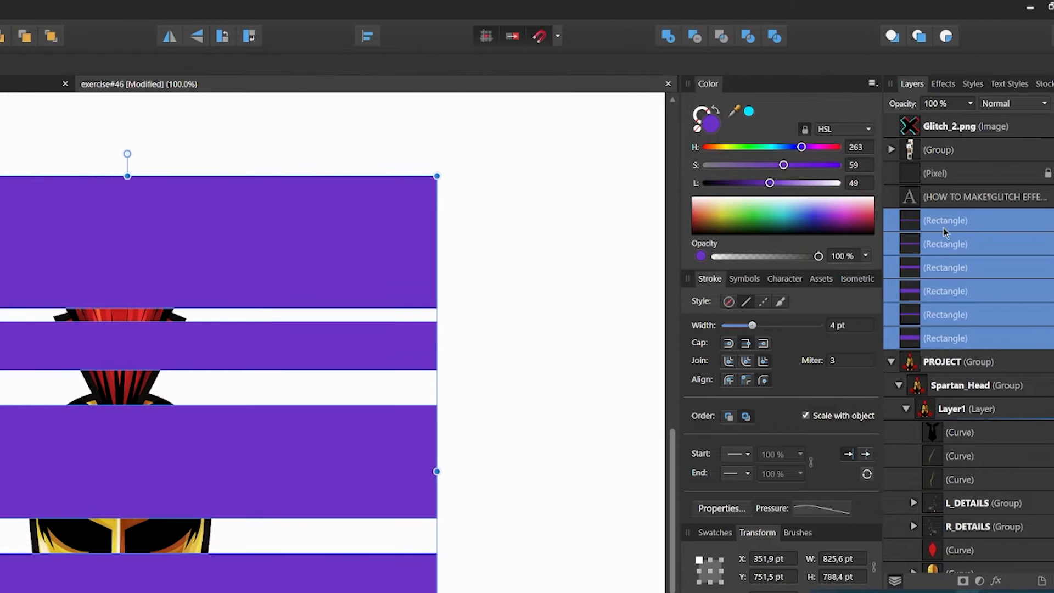
- Group the six bars via Layer > Group as GLITCH and select the PROJECT helmet group
{"action": "left_click", "coordinate": [154, 7]}
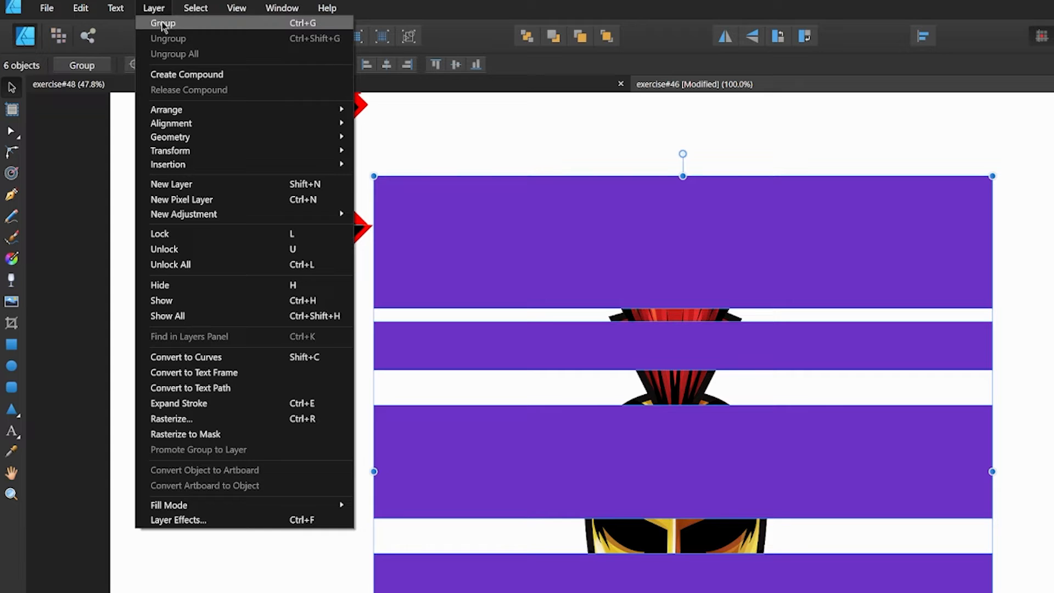
{"action": "left_click", "coordinate": [163, 23]}
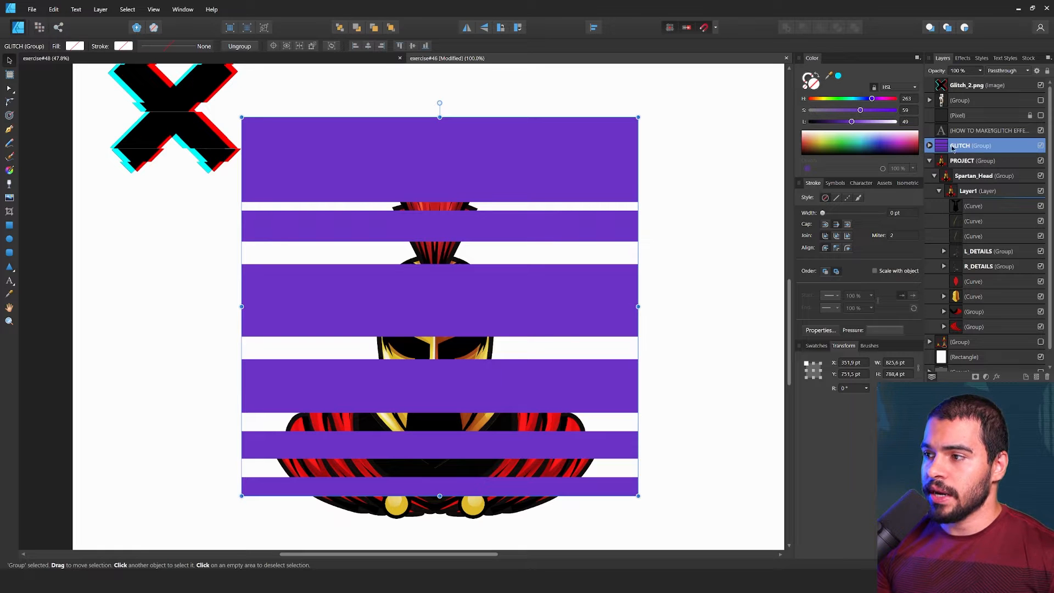
{"action": "left_click", "coordinate": [972, 161]}
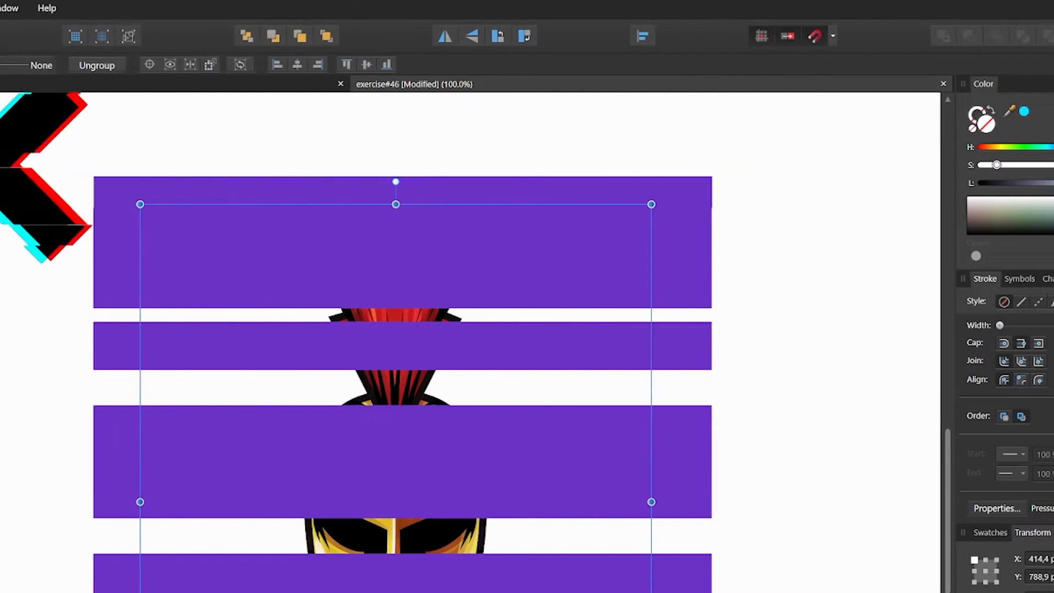
- Duplicate the PROJECT helmet group via Edit, then select the GLITCH bars group
{"action": "left_click", "coordinate": [81, 7]}
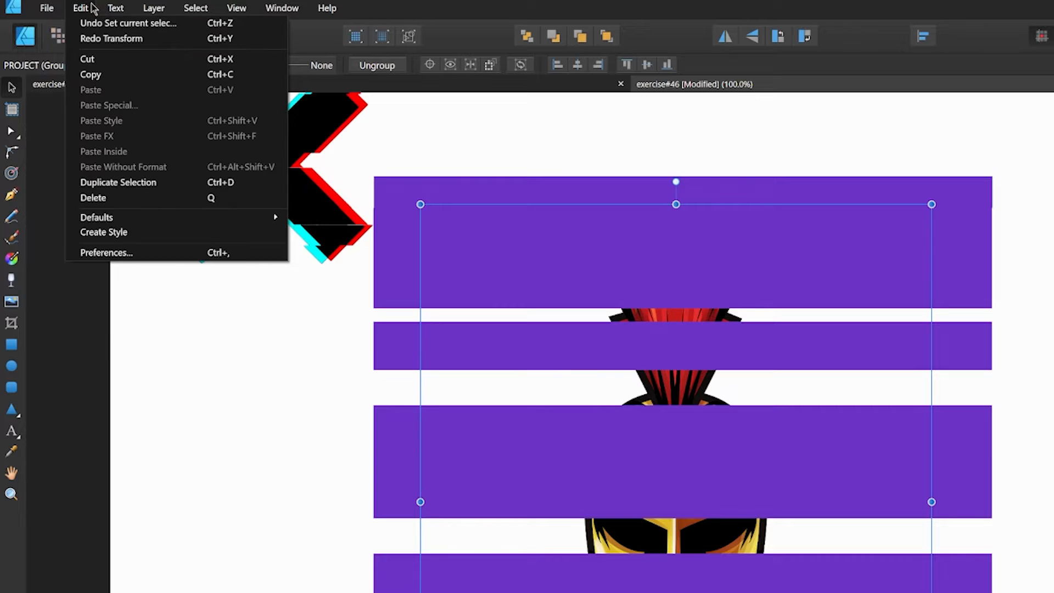
{"action": "mouse_move", "coordinate": [117, 182]}
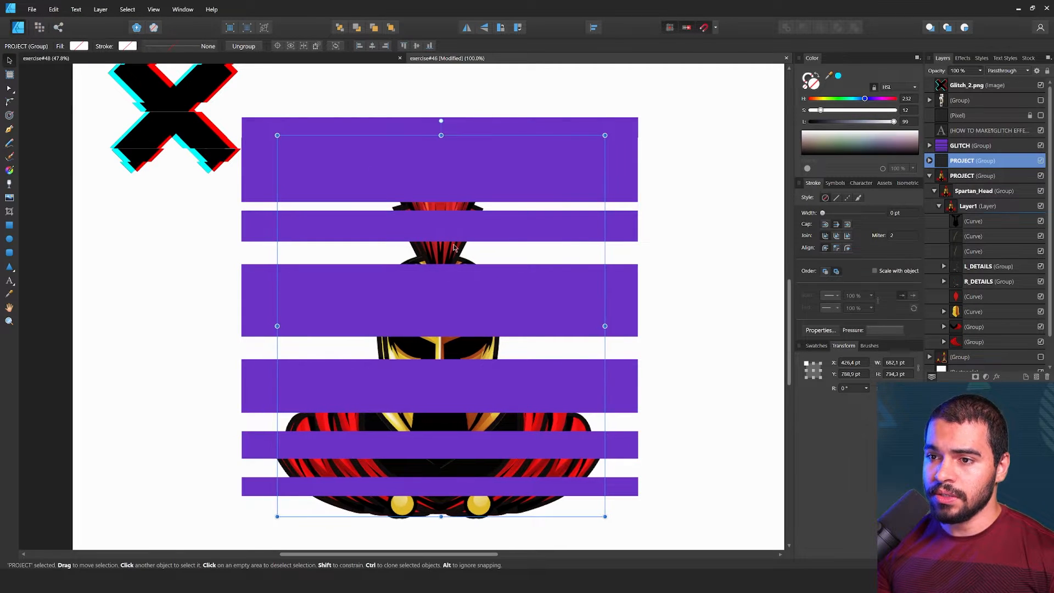
{"action": "left_click", "coordinate": [969, 144]}
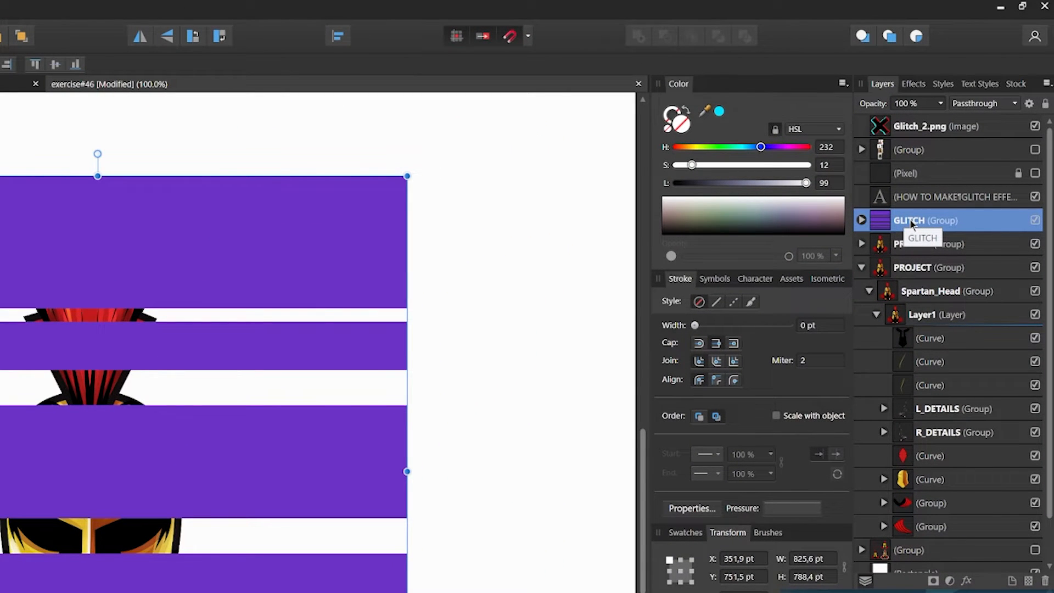
- Mask the GLITCH bars to the PROJECT copy below and expand it to show the nested mask
{"action": "right_click", "coordinate": [926, 220]}
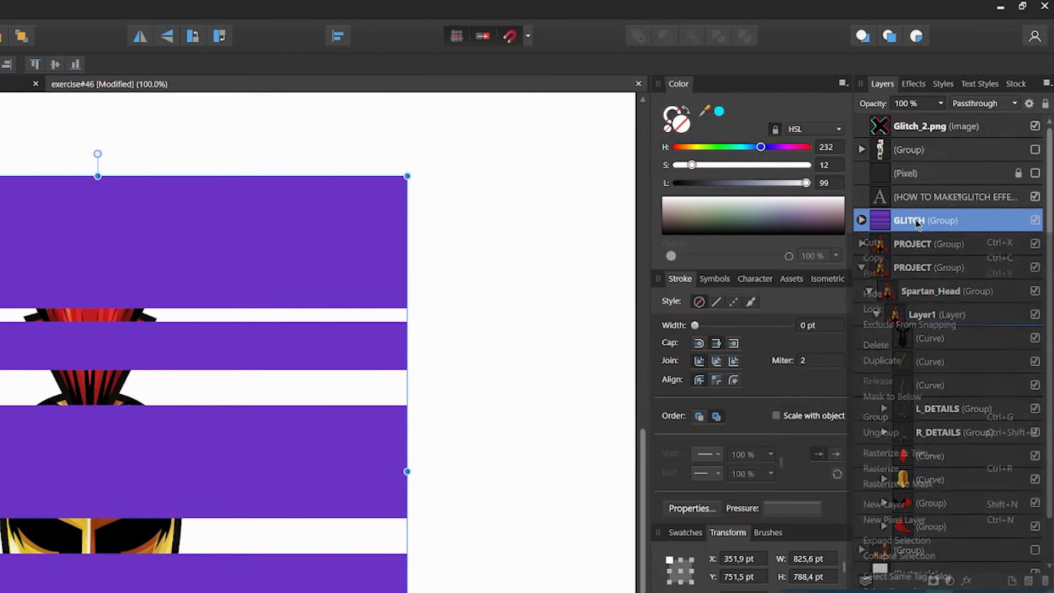
{"action": "mouse_move", "coordinate": [914, 403]}
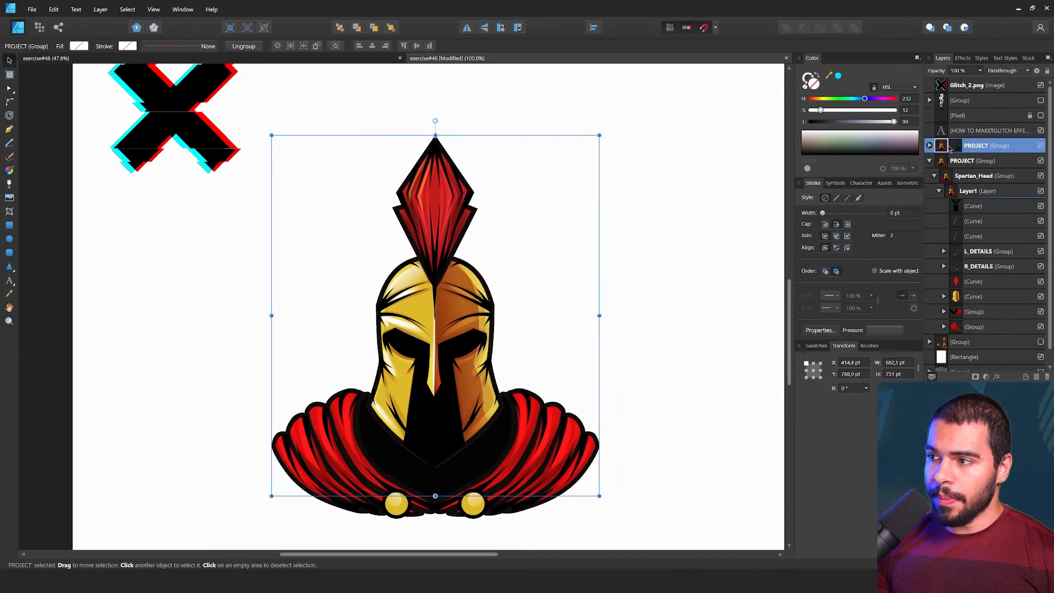
{"action": "left_click", "coordinate": [929, 145]}
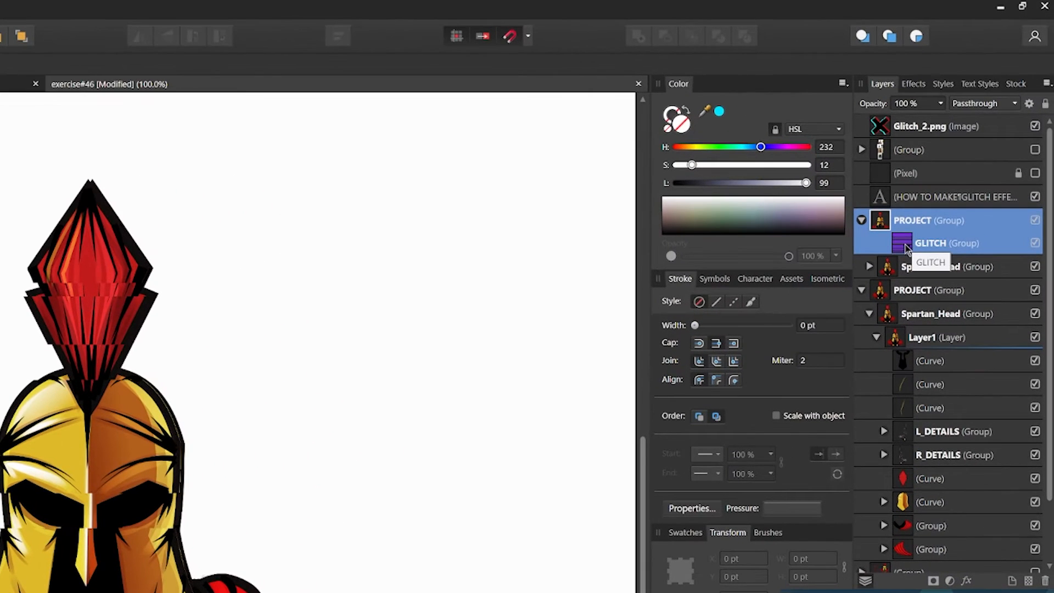
- Release the GLITCH bars from masking the helmet so they can be shifted sideways
{"action": "right_click", "coordinate": [931, 243]}
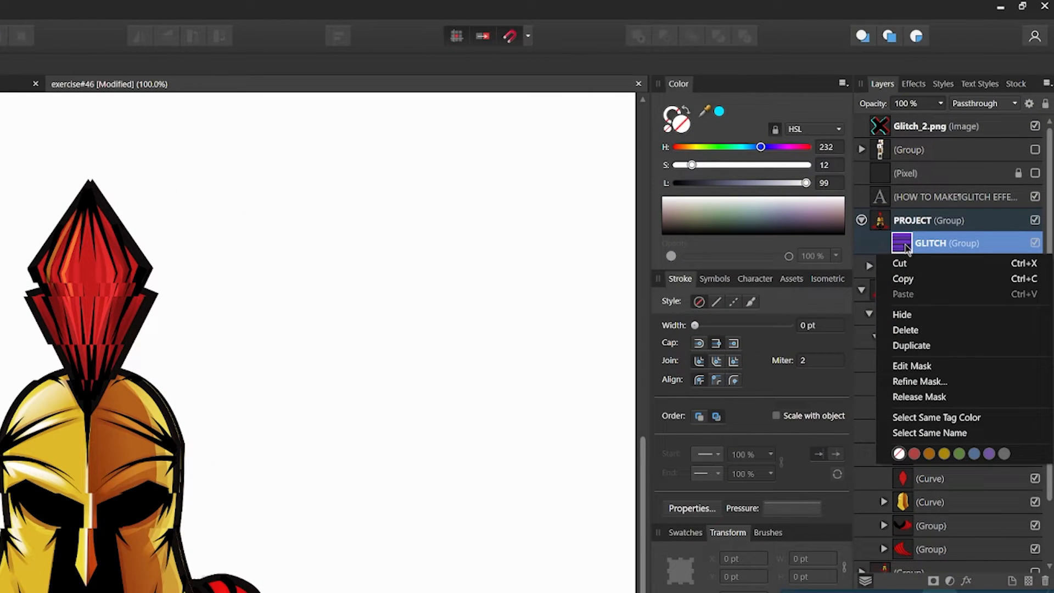
{"action": "mouse_move", "coordinate": [930, 396]}
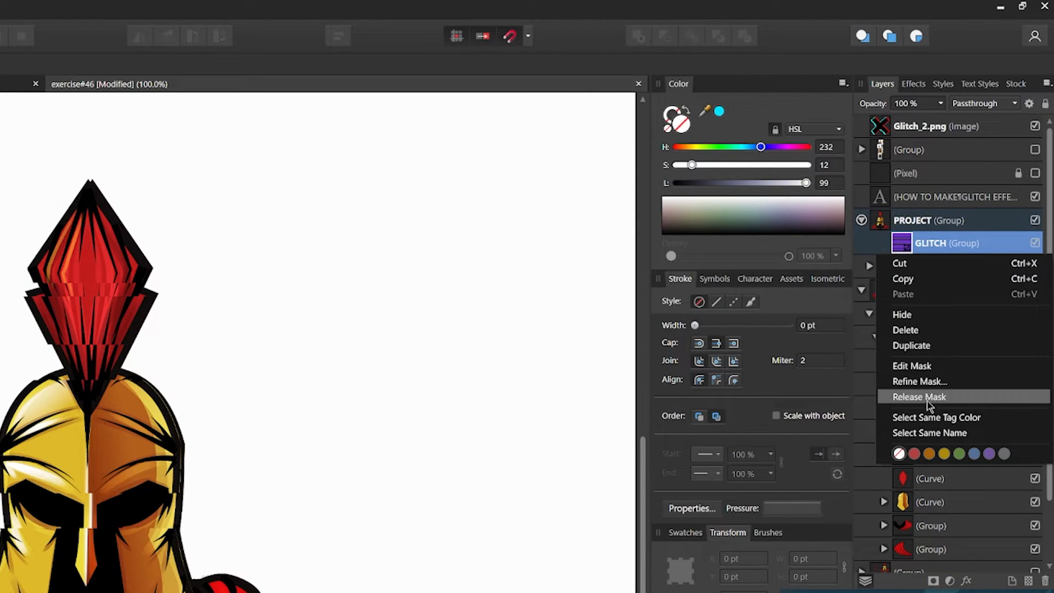
{"action": "left_click", "coordinate": [918, 397]}
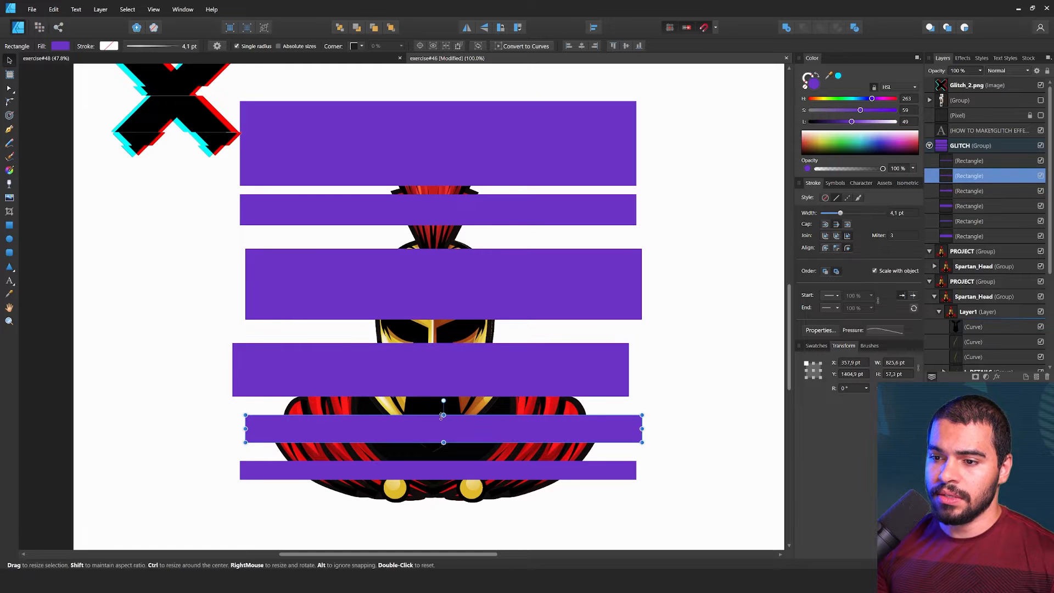
- Drag the shifted GLITCH bars back into the top PROJECT copy as its mask
{"action": "left_click", "coordinate": [970, 145]}
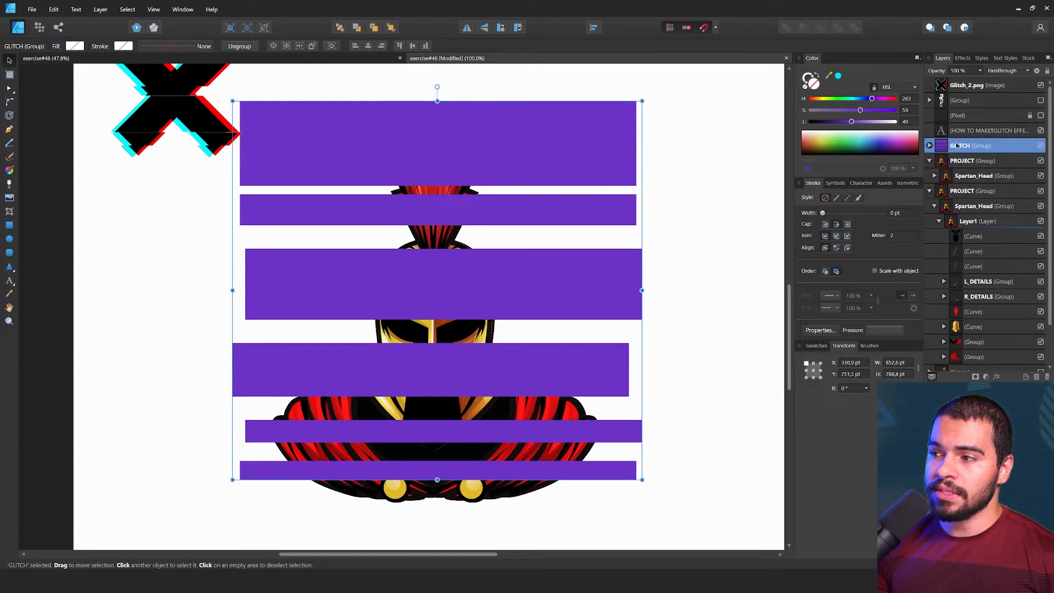
{"action": "mouse_move", "coordinate": [962, 146]}
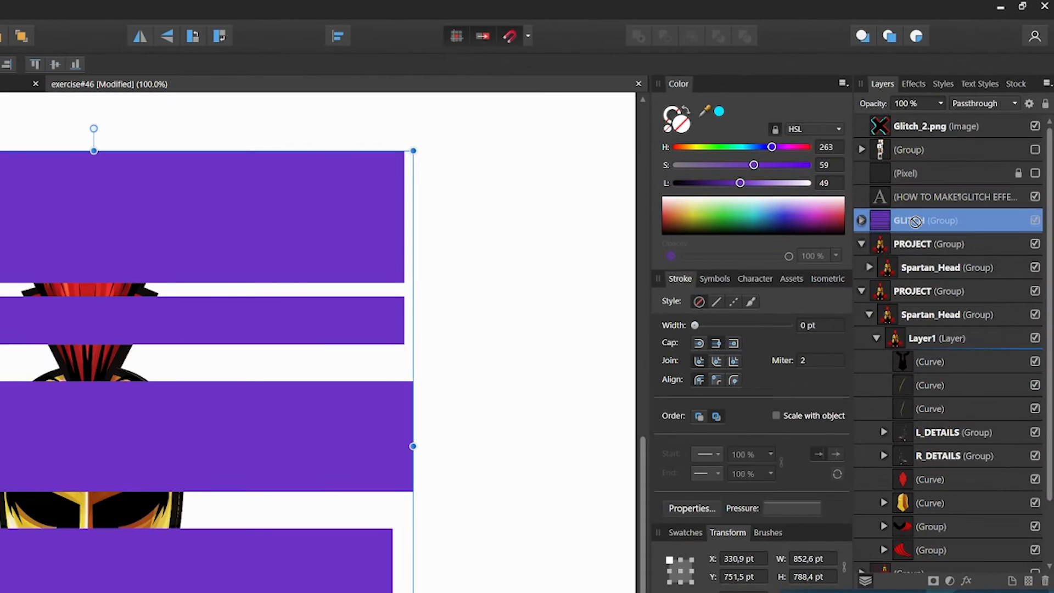
{"action": "left_click", "coordinate": [931, 244]}
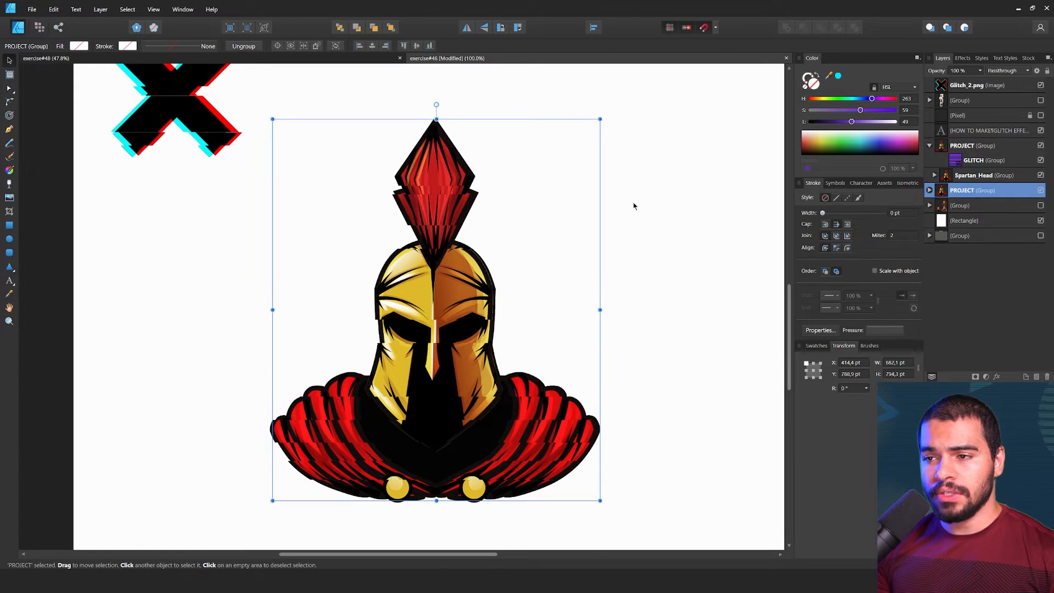
- Select the masked helmet group to offset its slices and duplicate it with Ctrl+J
{"action": "left_click", "coordinate": [10, 321]}
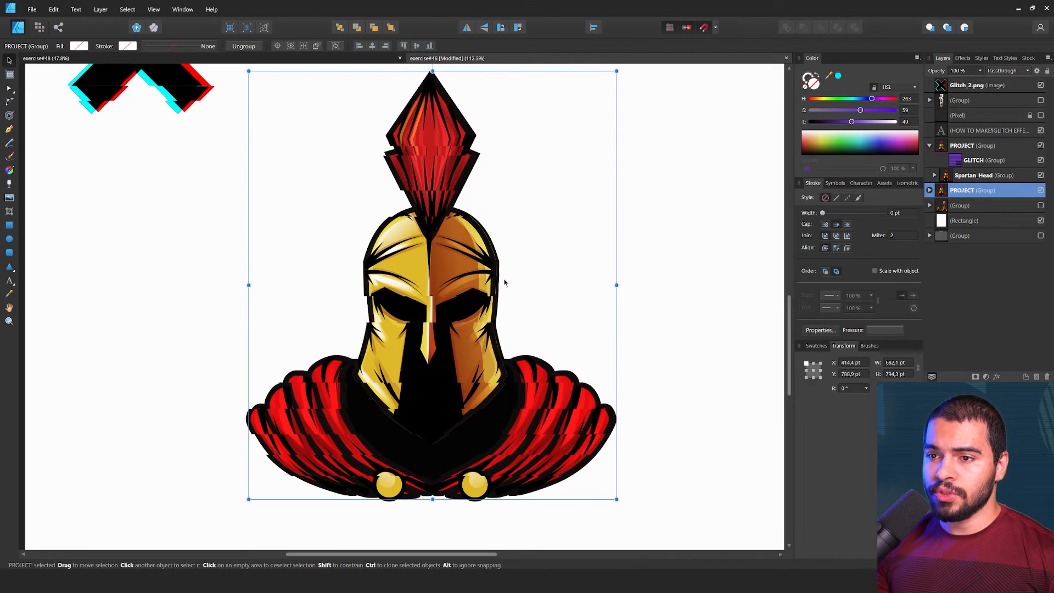
{"action": "mouse_move", "coordinate": [592, 293]}
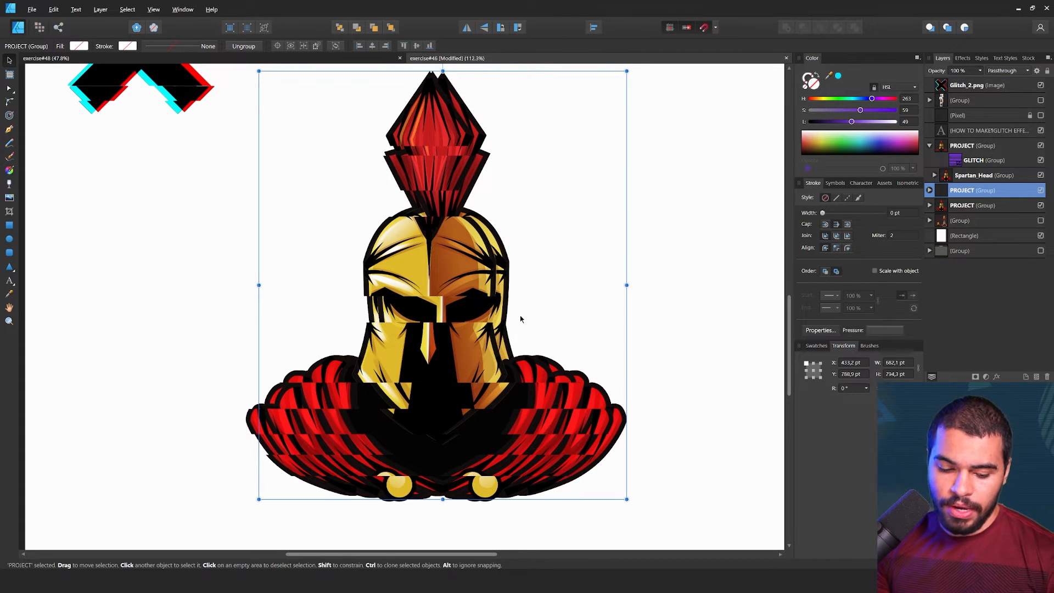
{"action": "mouse_move", "coordinate": [637, 282]}
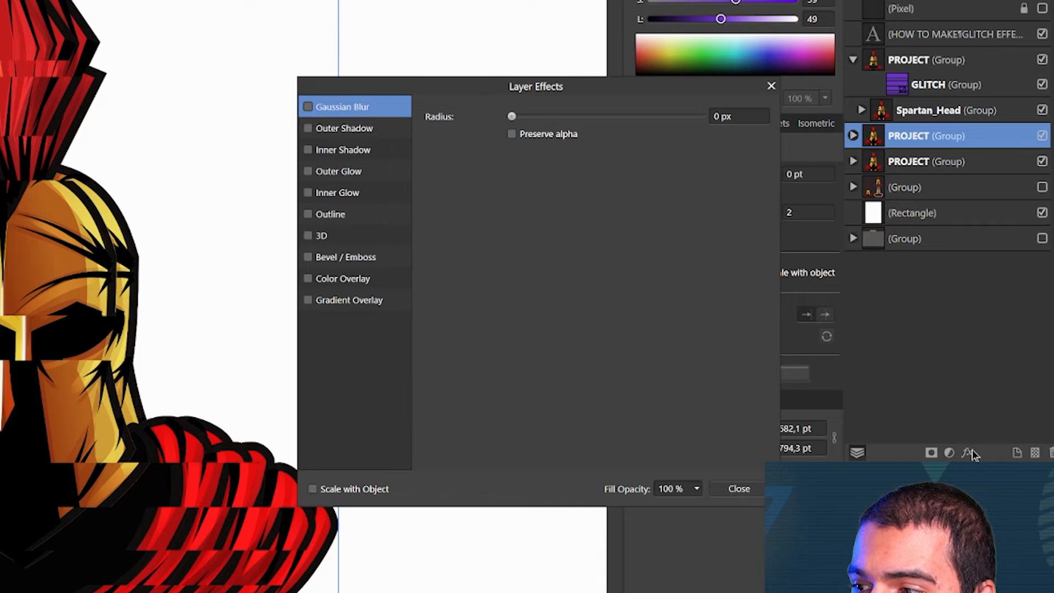
- Apply a red Color Overlay layer effect to the lower helmet copy
{"action": "left_click", "coordinate": [342, 278]}
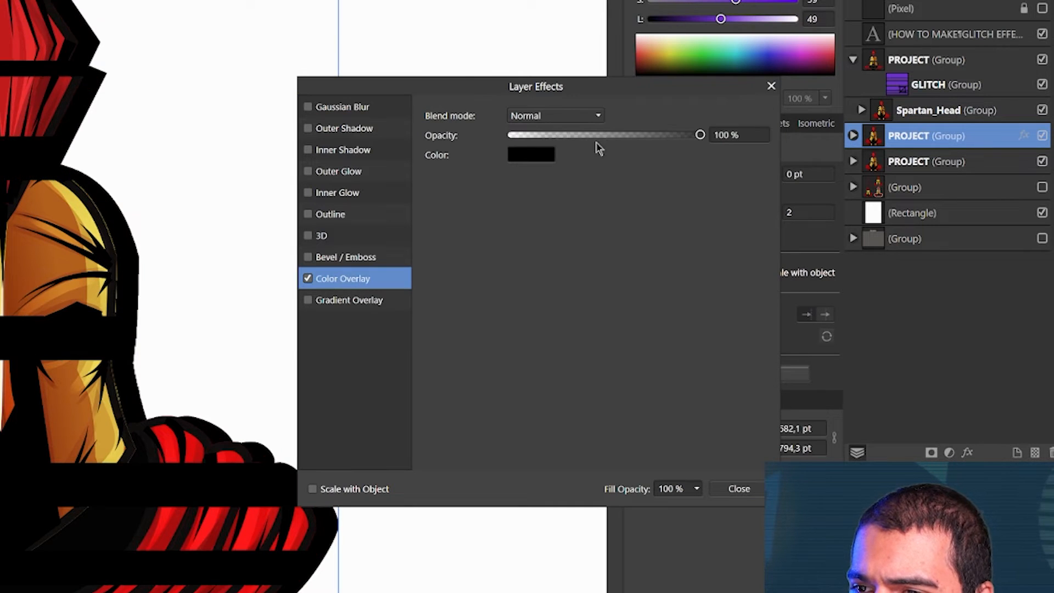
{"action": "left_click", "coordinate": [532, 154]}
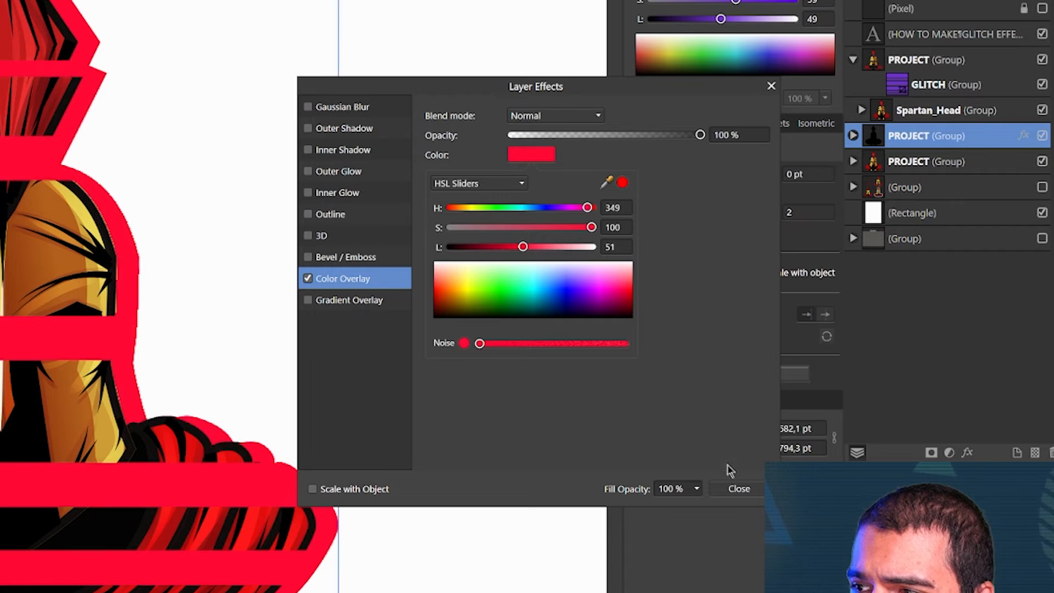
{"action": "left_click", "coordinate": [738, 488]}
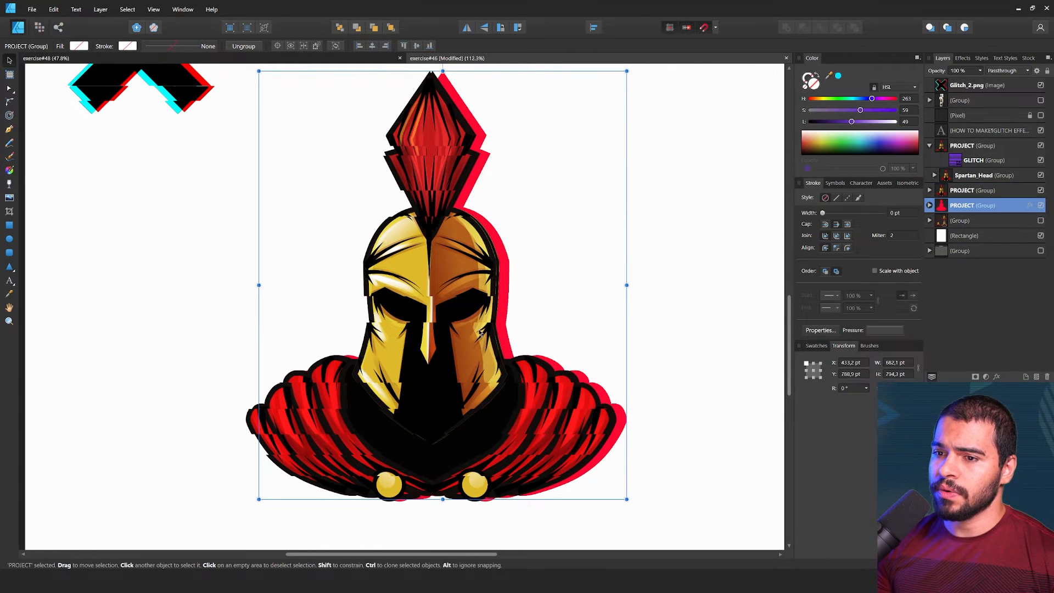
{"action": "mouse_move", "coordinate": [543, 262]}
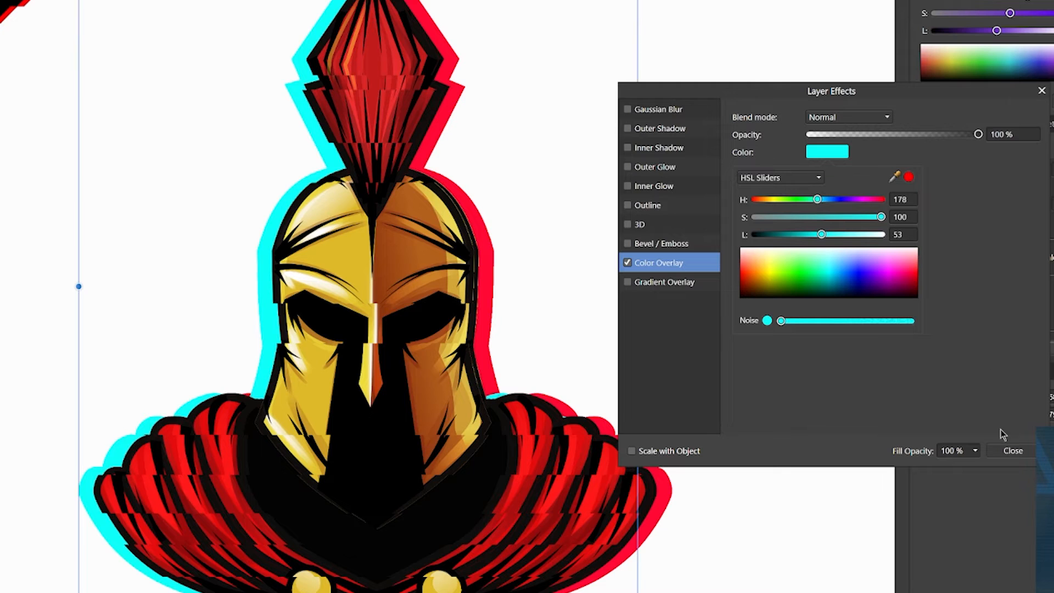
- Finish the cyan Color Overlay on the left-peeking copy and select the top helmet group
{"action": "left_click", "coordinate": [1012, 450]}
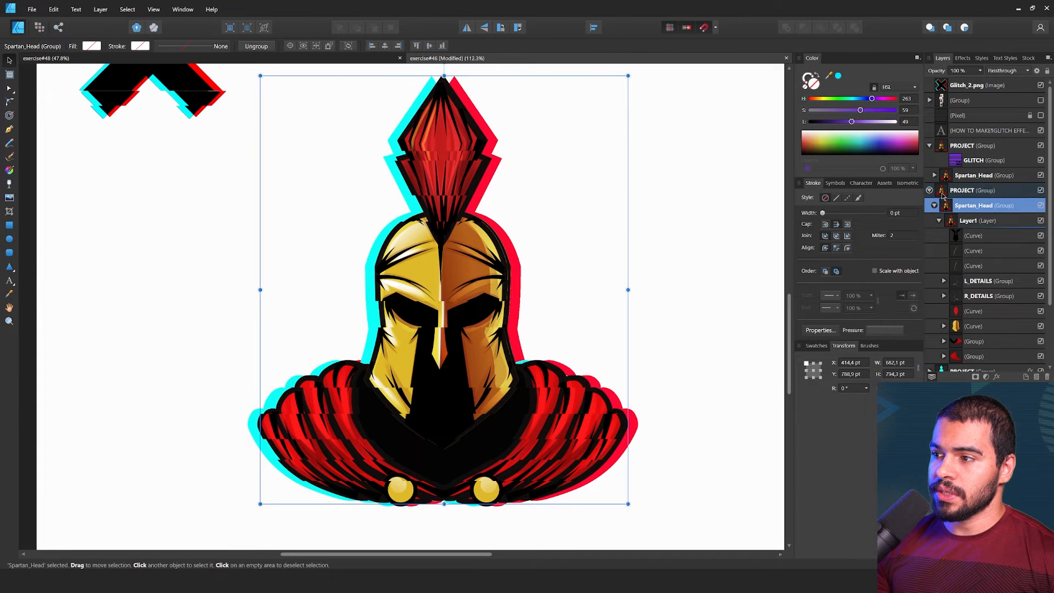
{"action": "left_click", "coordinate": [975, 189]}
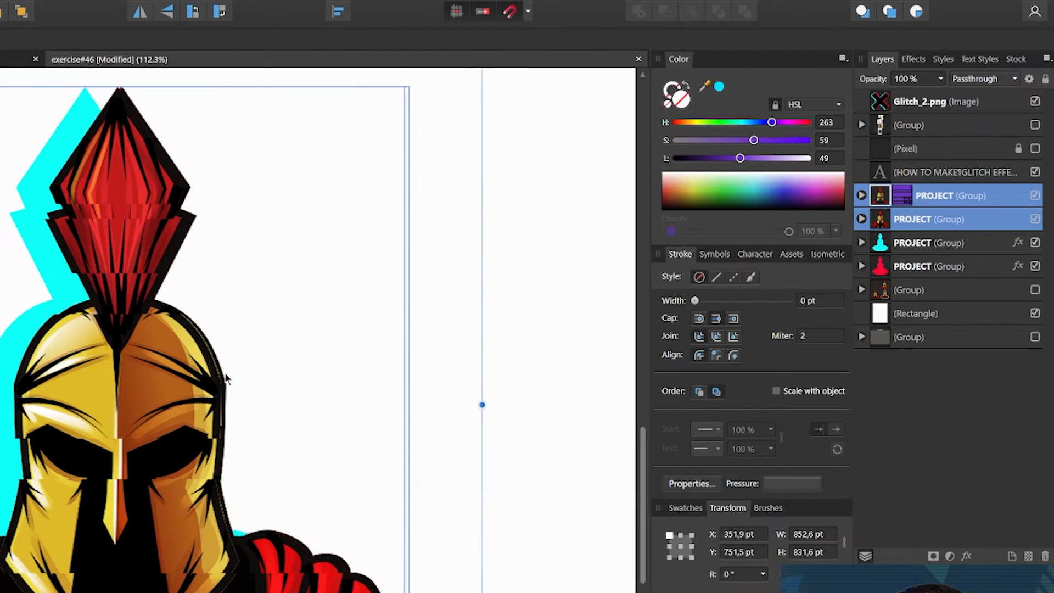
- Shift-select both PROJECT groups, group them and apply a black Outline effect
{"action": "left_click", "coordinate": [934, 195]}
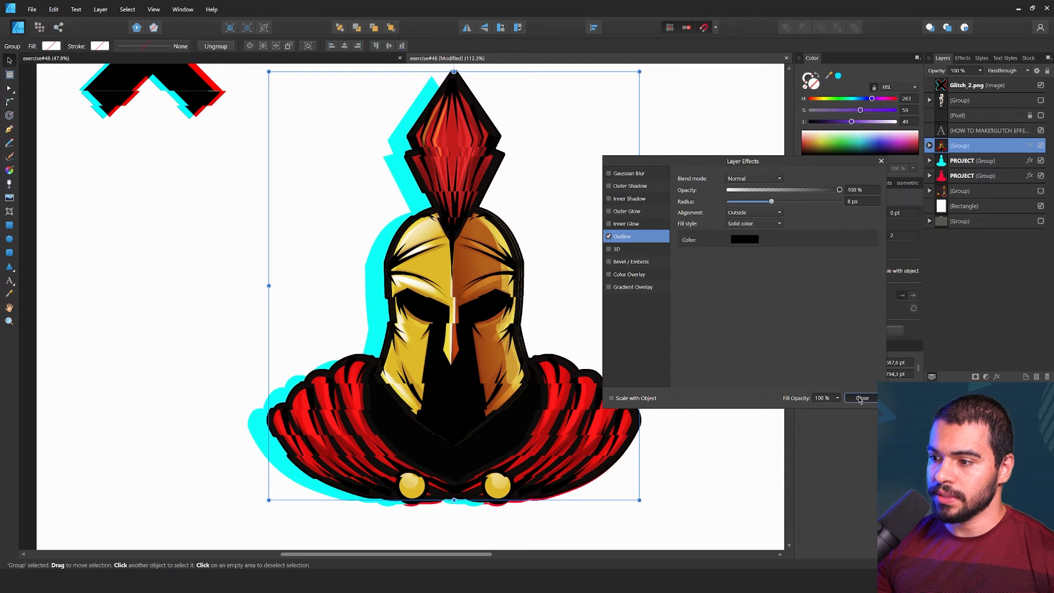
{"action": "left_click", "coordinate": [861, 398]}
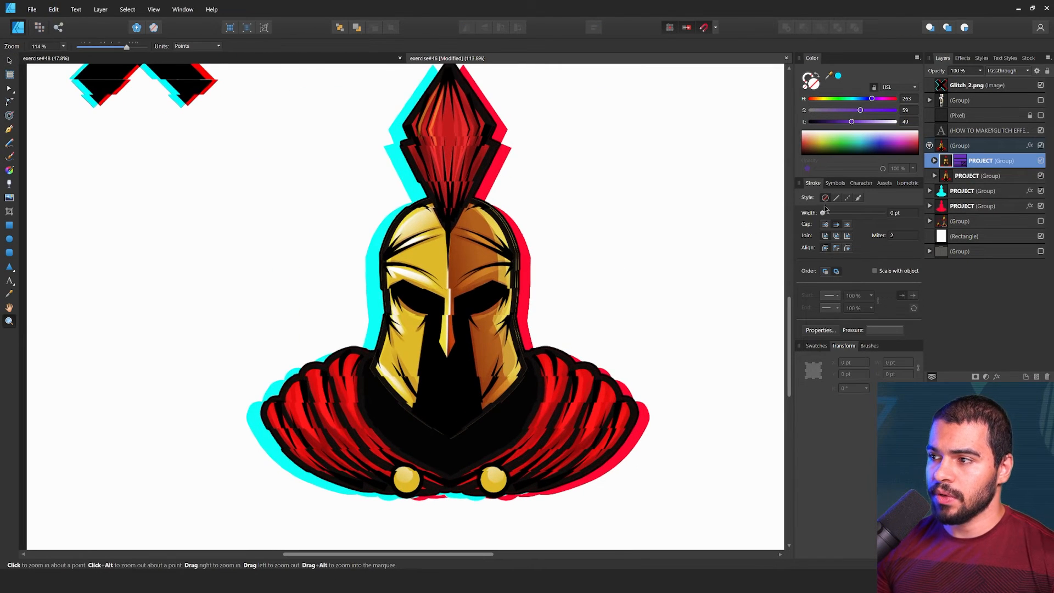
- Expand the helmet and PROJECT groups and select the GLITCH group so its purple bars show
{"action": "left_click", "coordinate": [929, 160]}
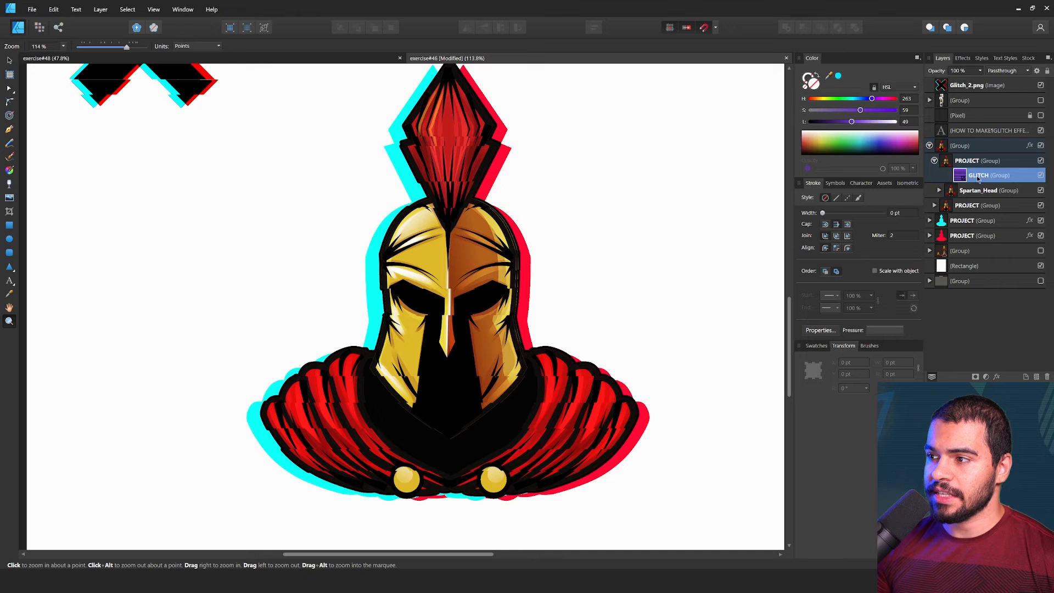
{"action": "double_click", "coordinate": [979, 175]}
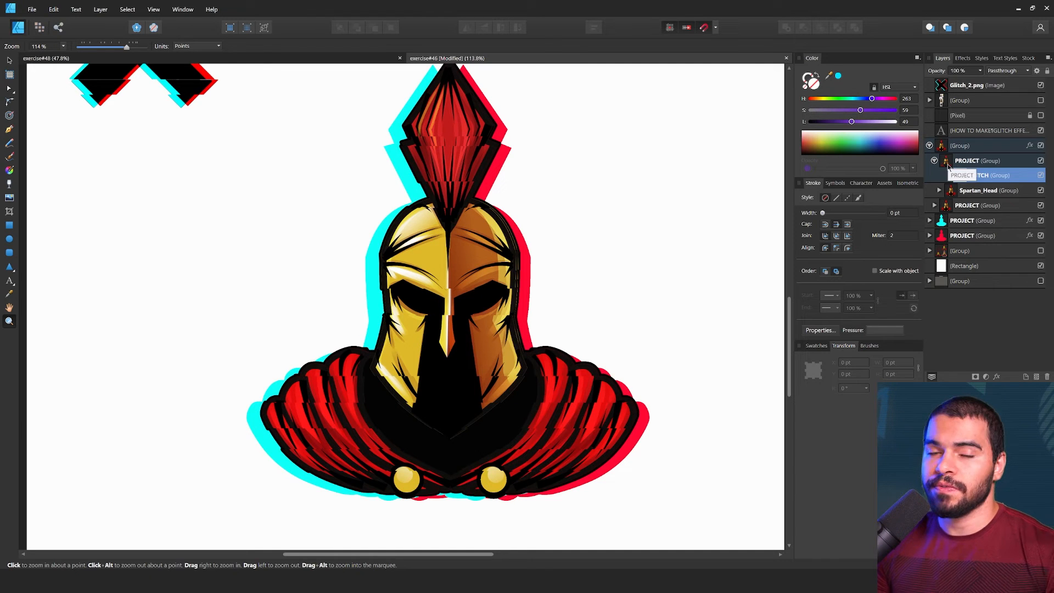
{"action": "left_click", "coordinate": [978, 160]}
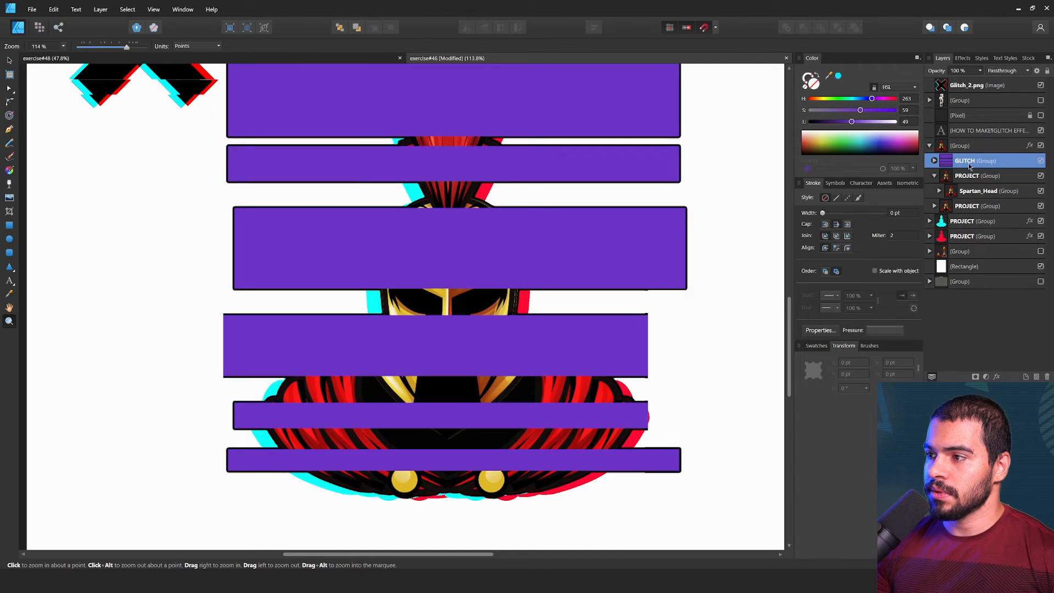